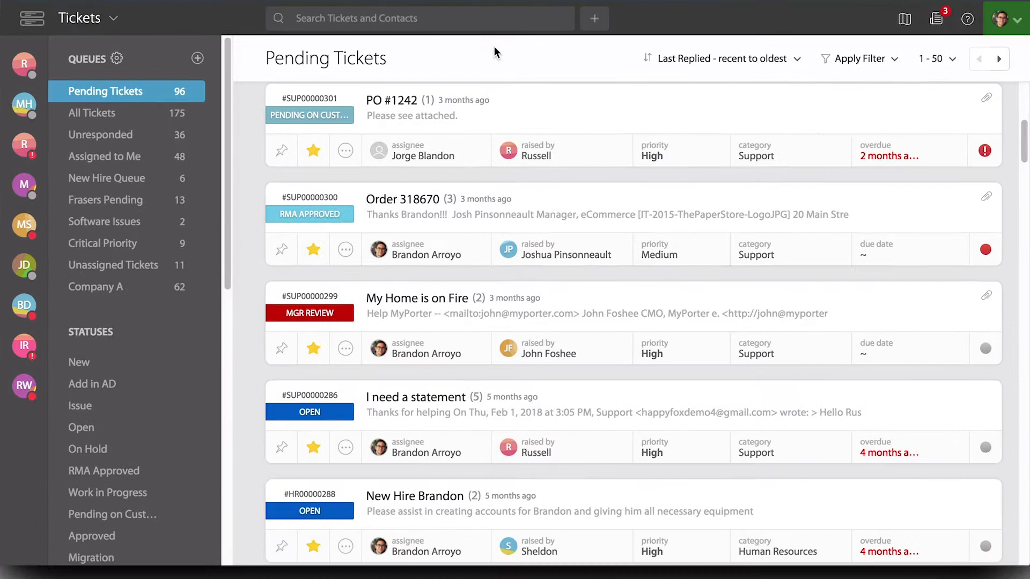
{"action": "mouse_move", "coordinate": [461, 134]}
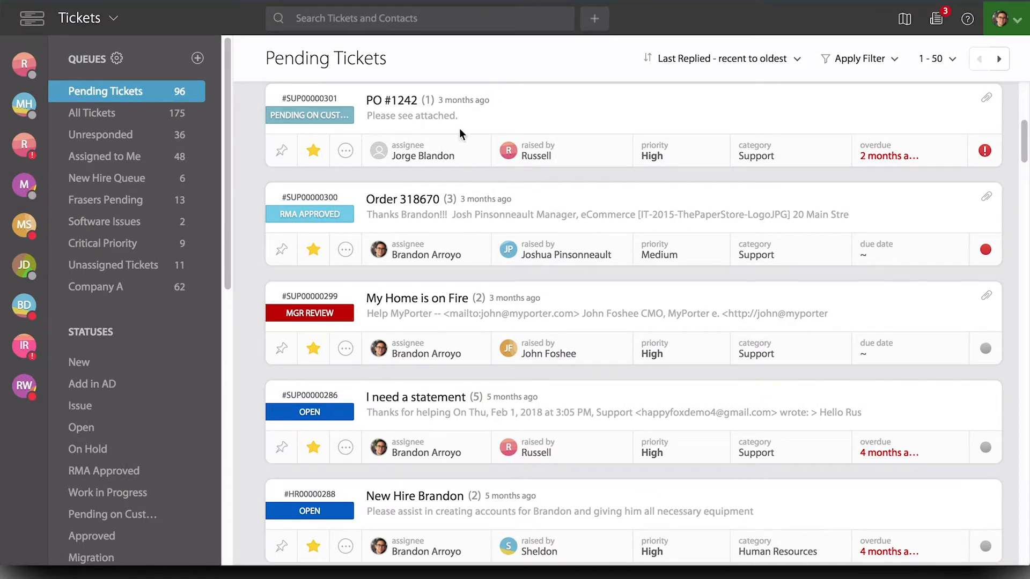
{"action": "mouse_move", "coordinate": [431, 130]}
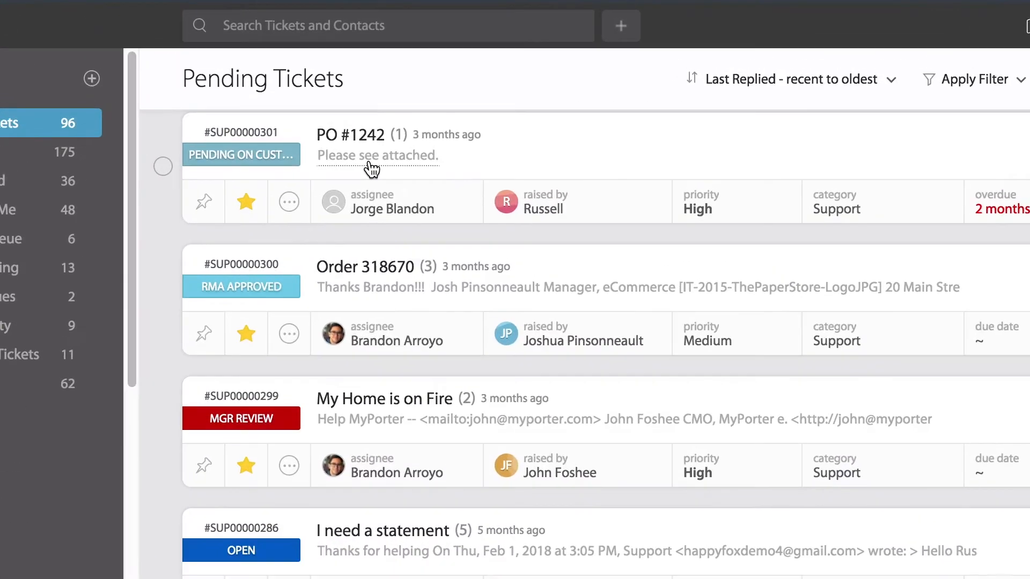
{"action": "left_click", "coordinate": [370, 156]}
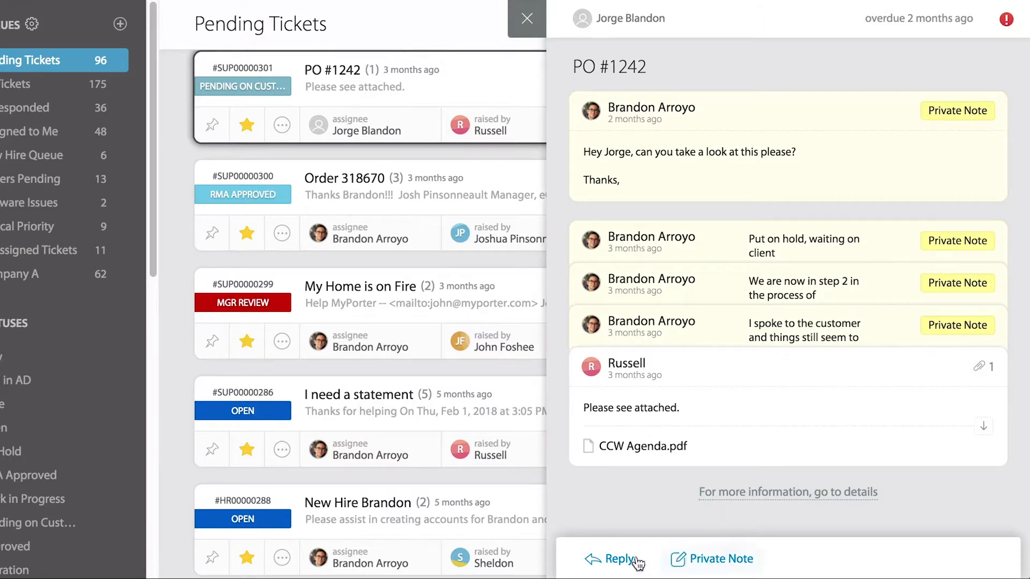
{"action": "left_click", "coordinate": [616, 558]}
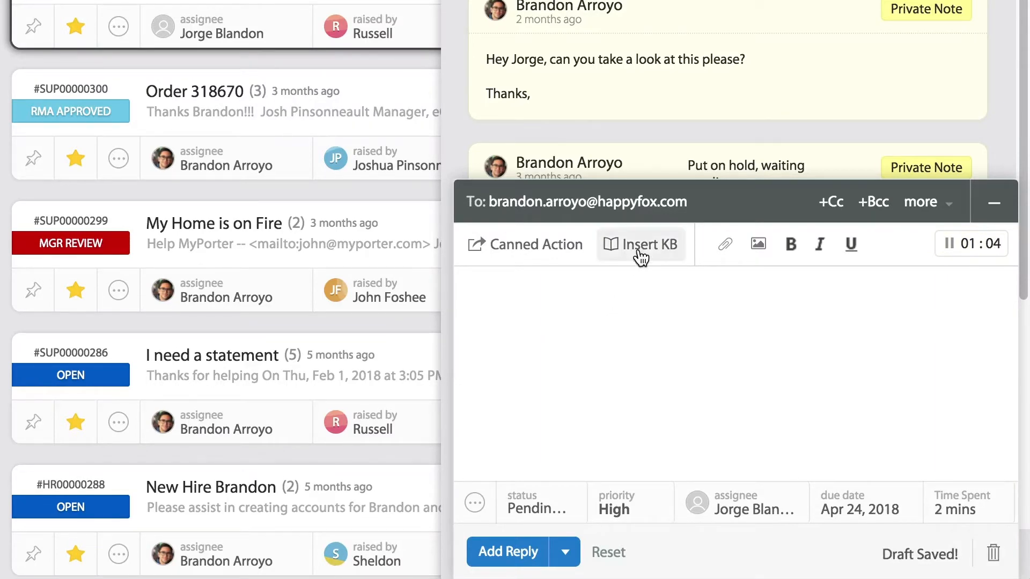
Insert the 'How to reset my password?' knowledge base article link into the reply
{"action": "left_click", "coordinate": [649, 244]}
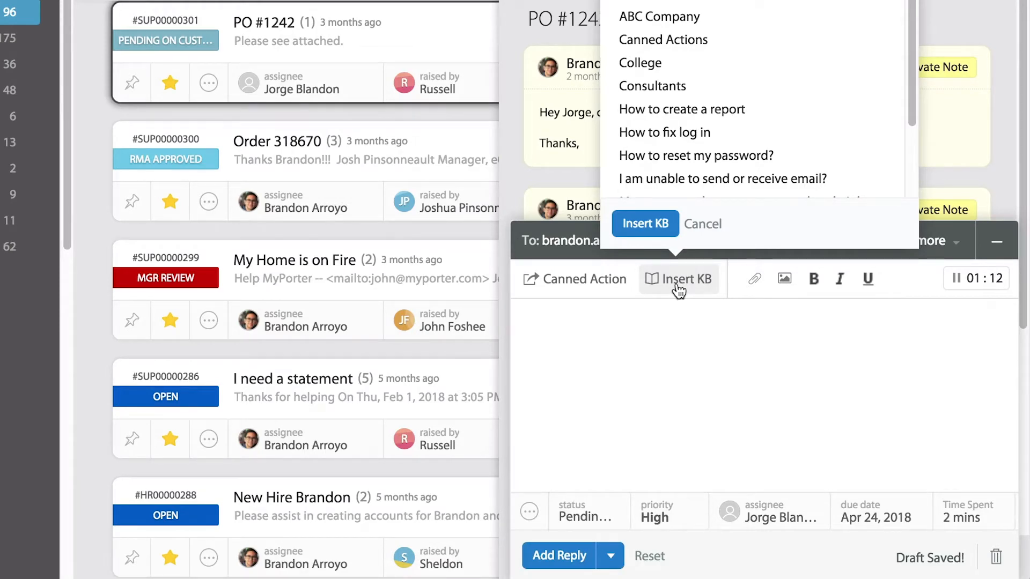
{"action": "mouse_move", "coordinate": [670, 135]}
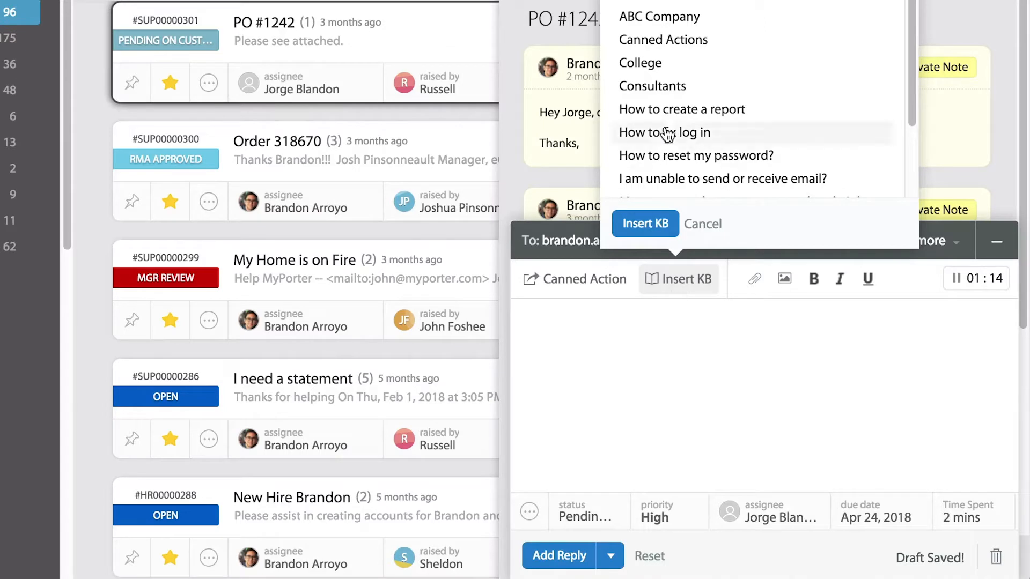
{"action": "scroll", "scroll_direction": "down", "scroll_amount": 3}
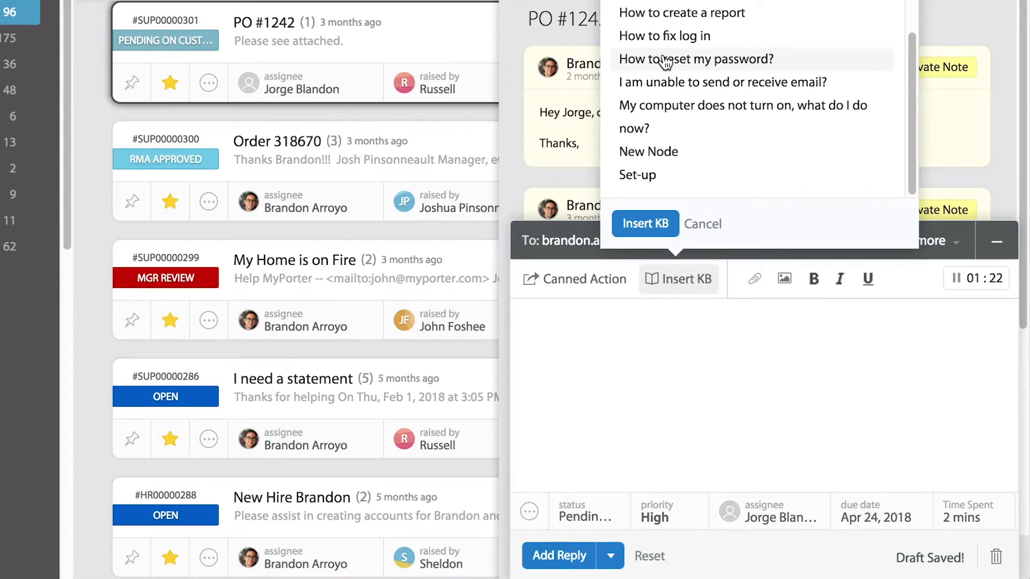
{"action": "left_click", "coordinate": [696, 59]}
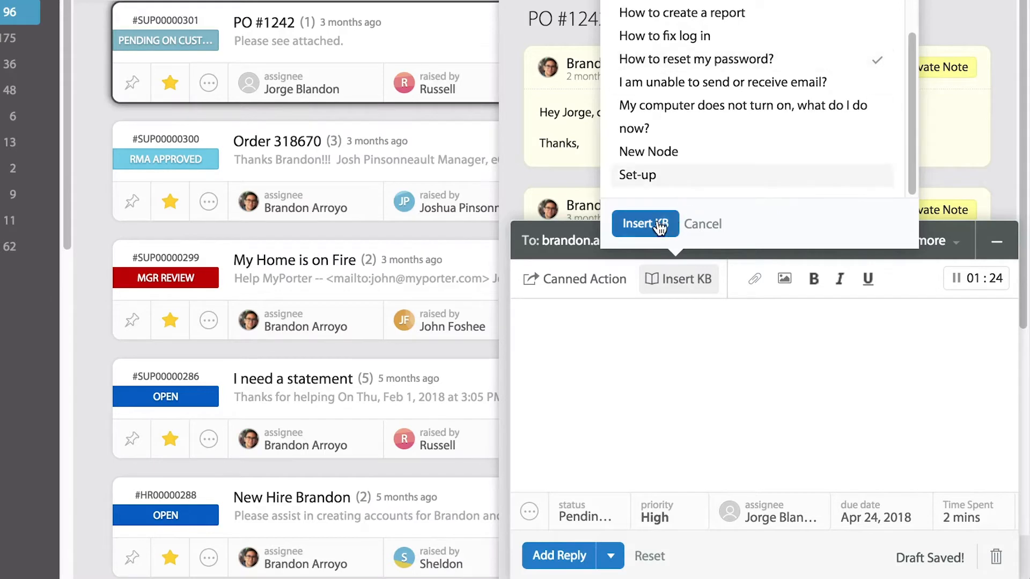
{"action": "left_click", "coordinate": [646, 224]}
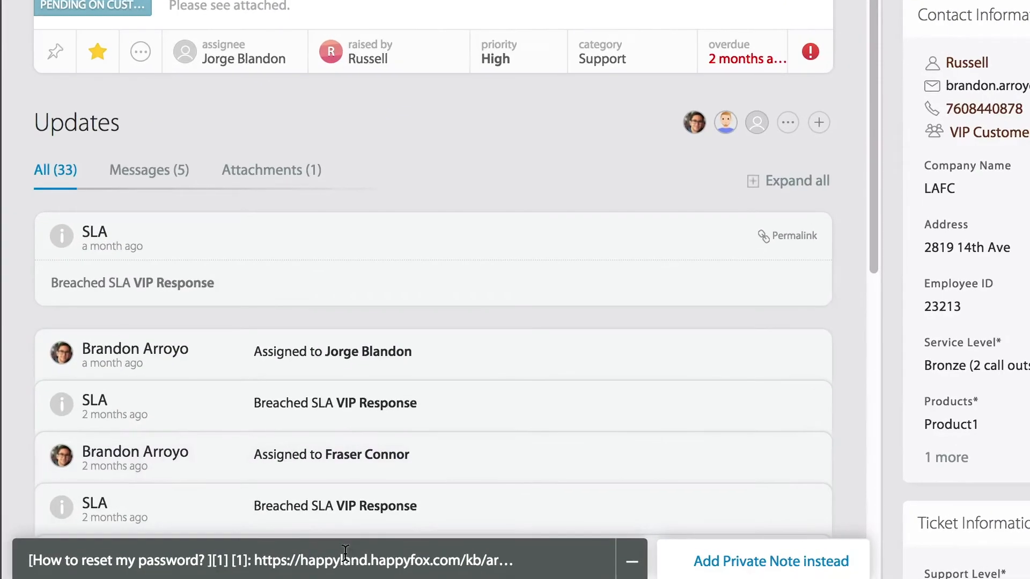
Expand the minimized reply draft on the PO #1242 details page
{"action": "left_click", "coordinate": [343, 557]}
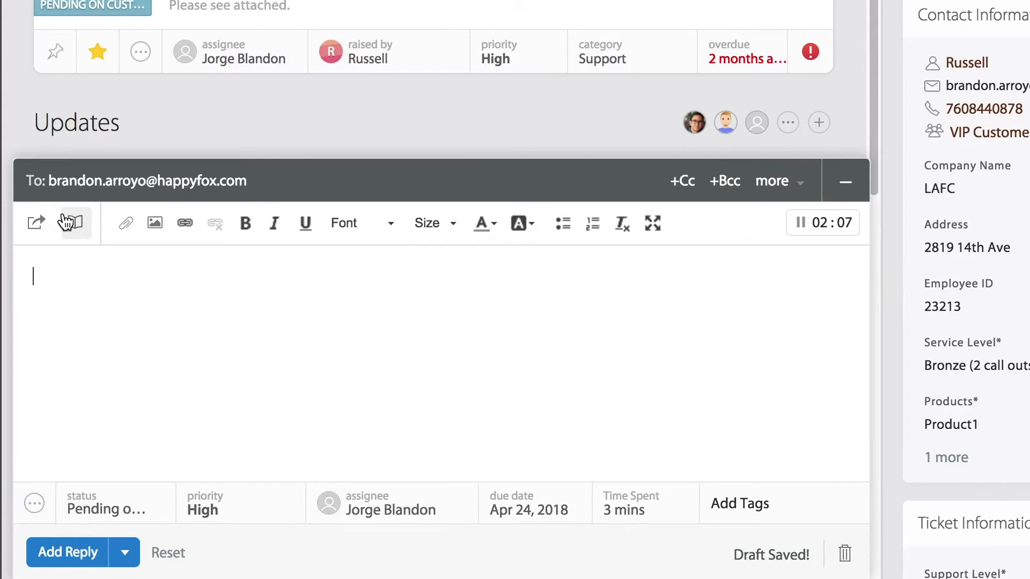
Select 'How to reset my password?' in the KB chooser after previewing another article
{"action": "left_click", "coordinate": [60, 222]}
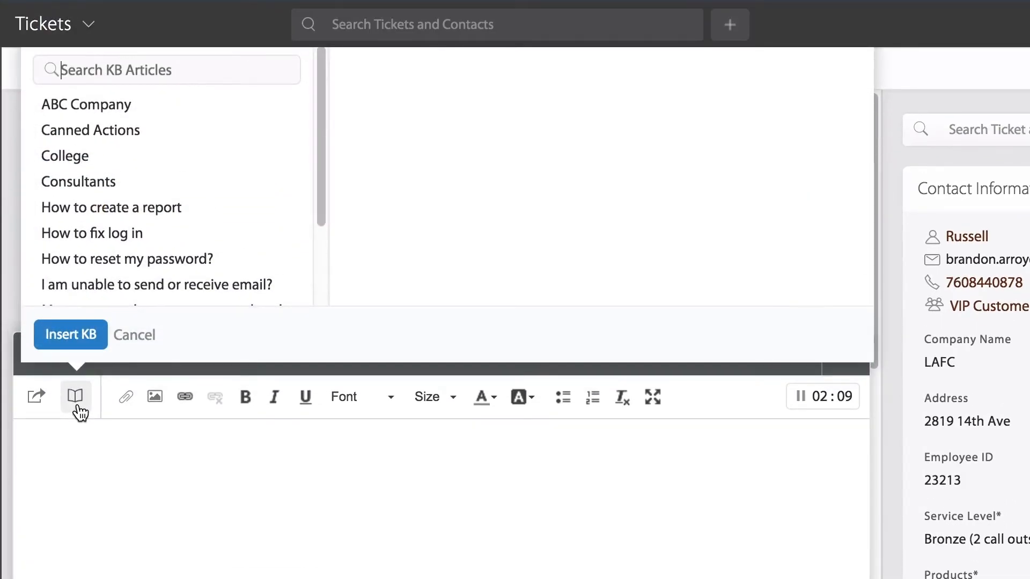
{"action": "mouse_move", "coordinate": [365, 566]}
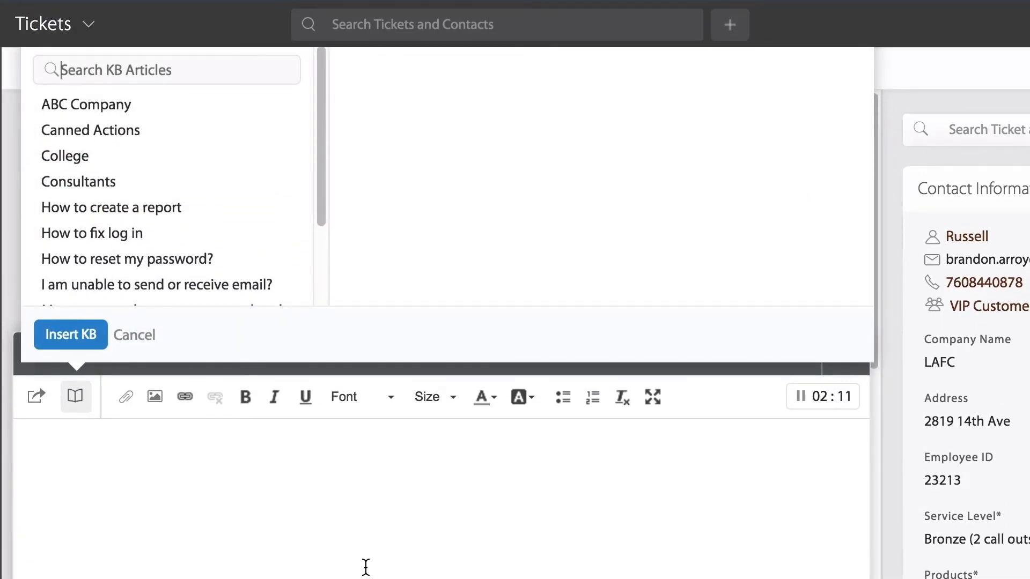
{"action": "mouse_move", "coordinate": [207, 338]}
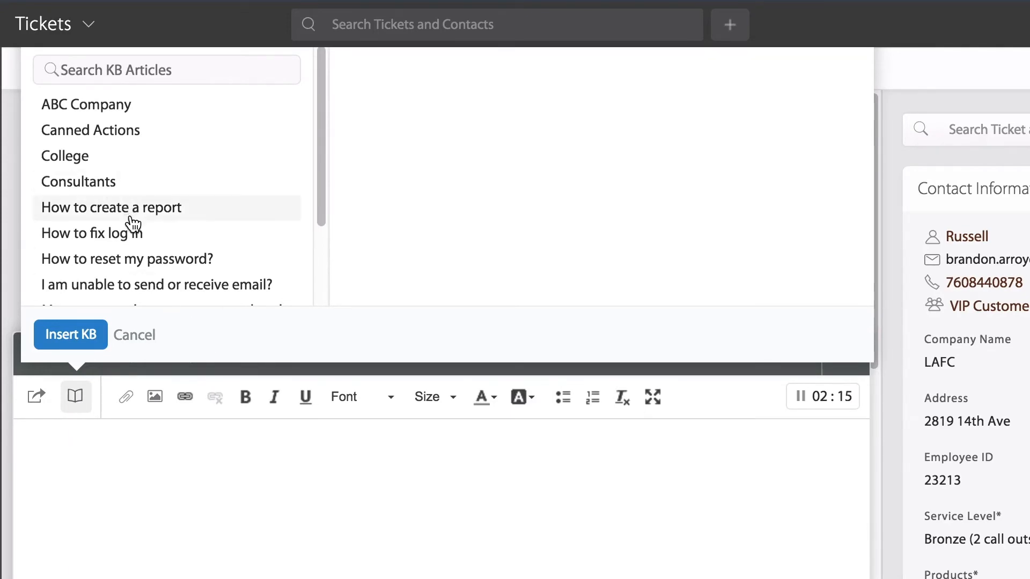
{"action": "left_click", "coordinate": [111, 208]}
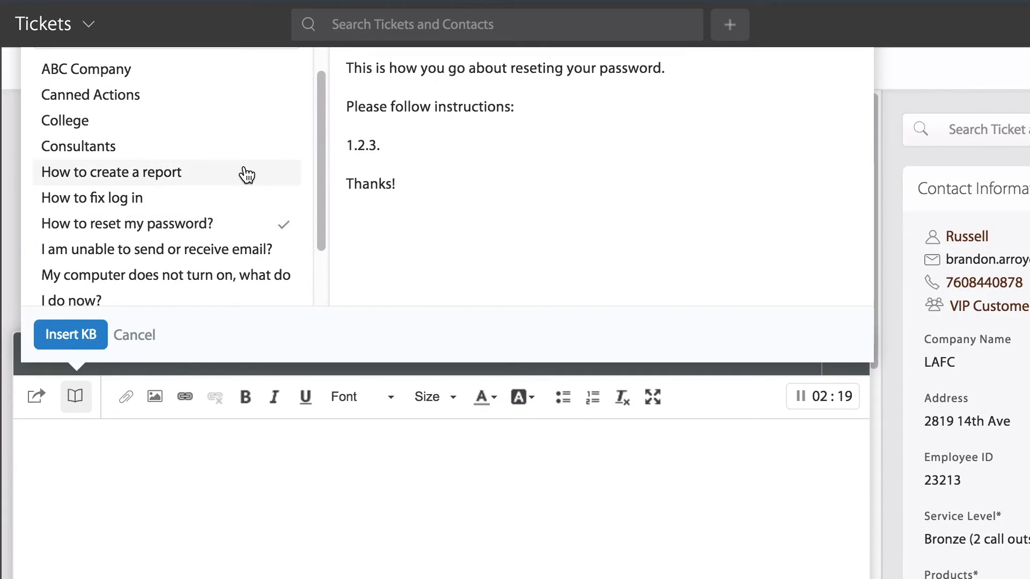
{"action": "left_click", "coordinate": [166, 222]}
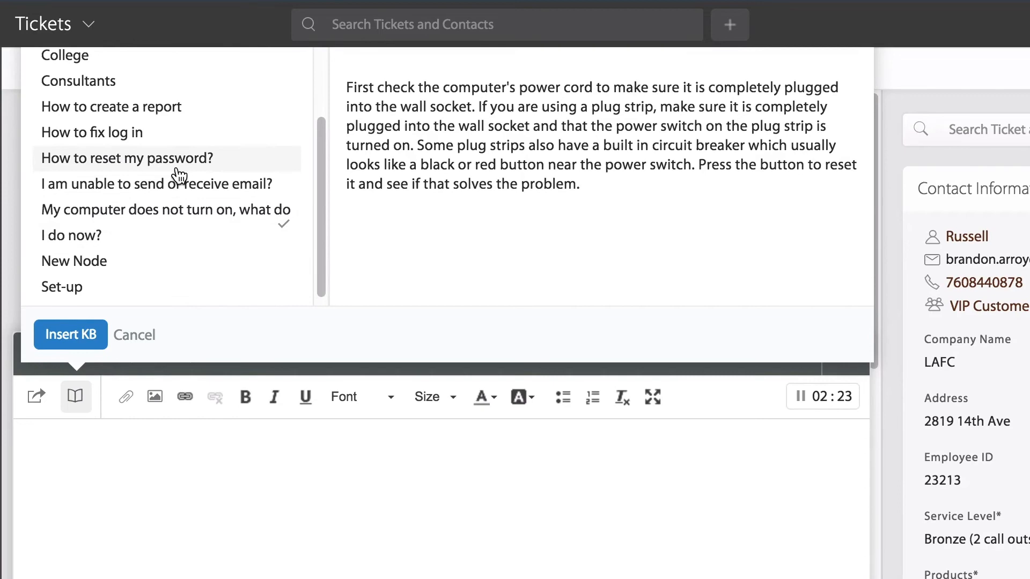
{"action": "left_click", "coordinate": [126, 159]}
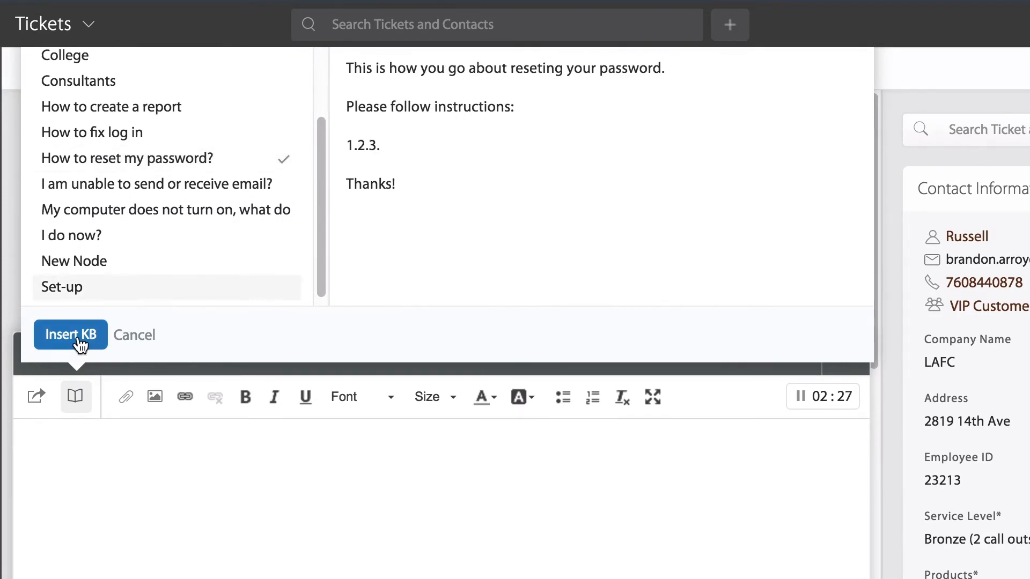
Insert the chosen 'How to reset my password?' article link into the reply
{"action": "left_click", "coordinate": [70, 335]}
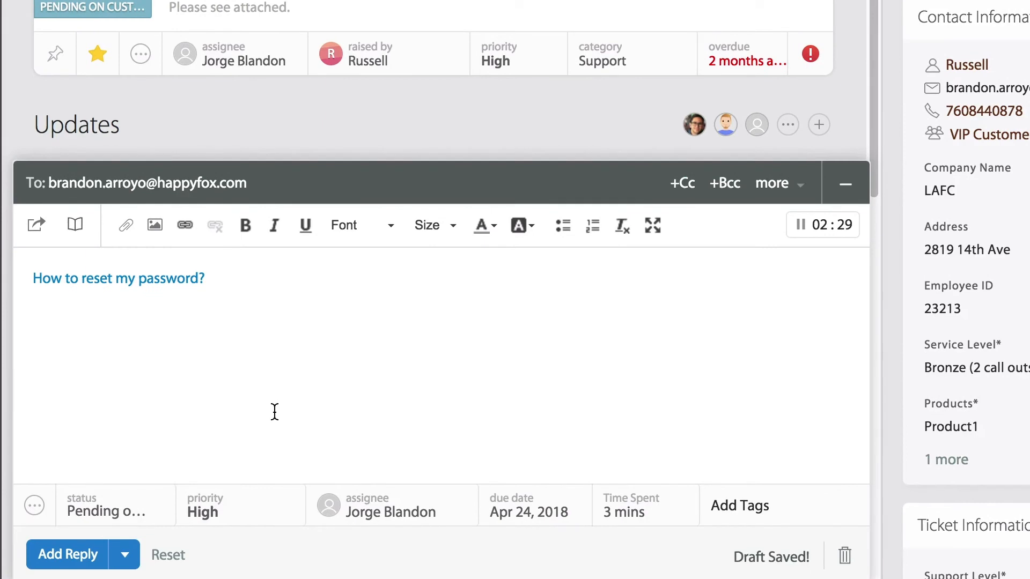
{"action": "mouse_move", "coordinate": [96, 576]}
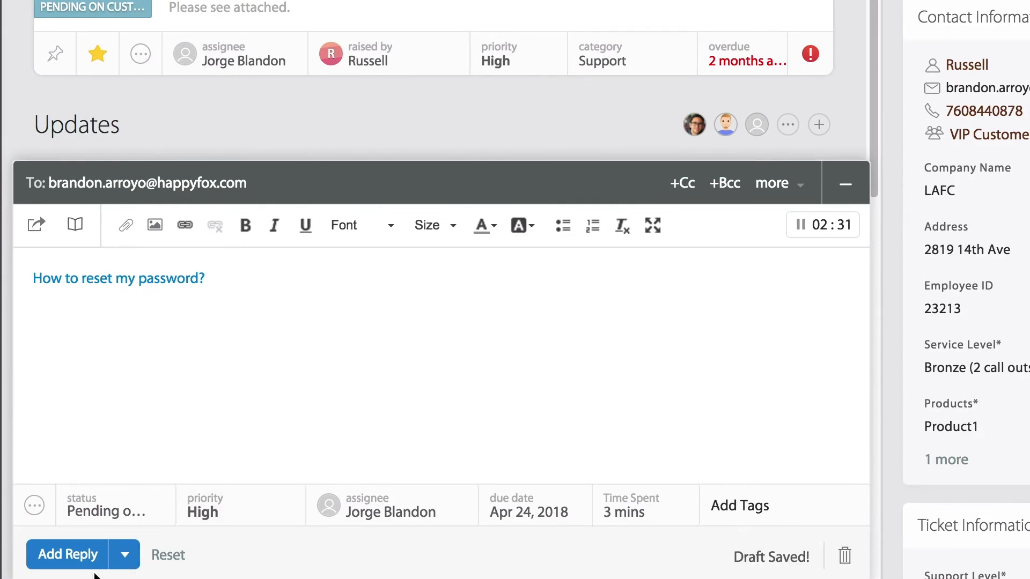